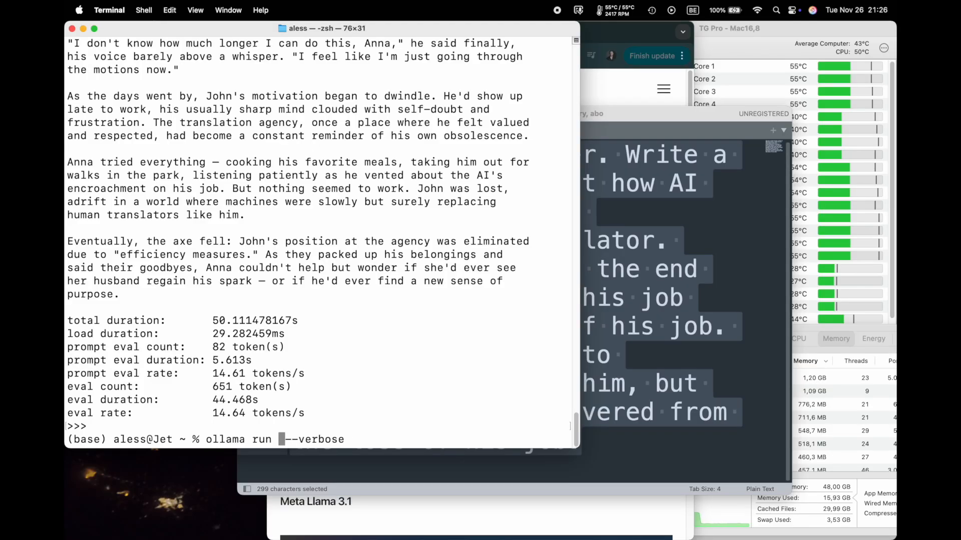
type("qwen2.5:32b")
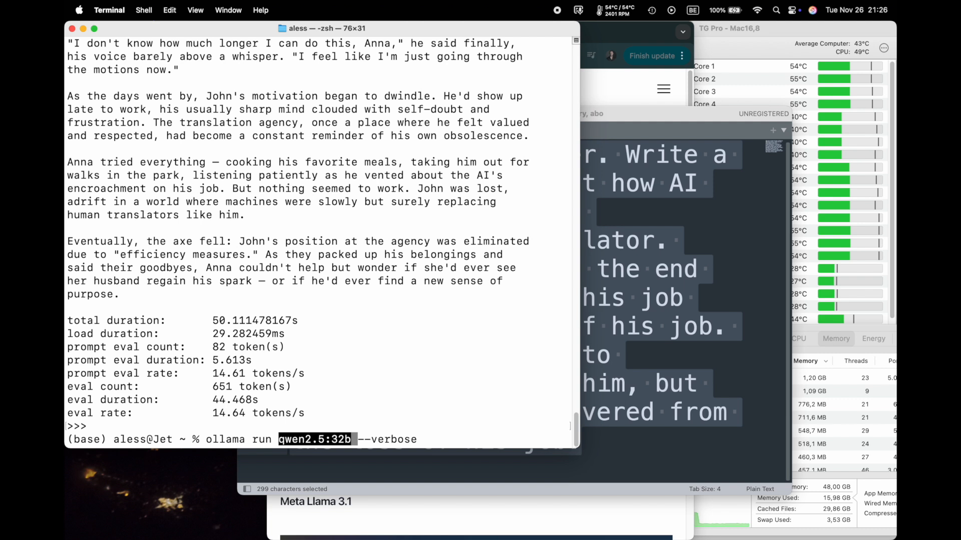